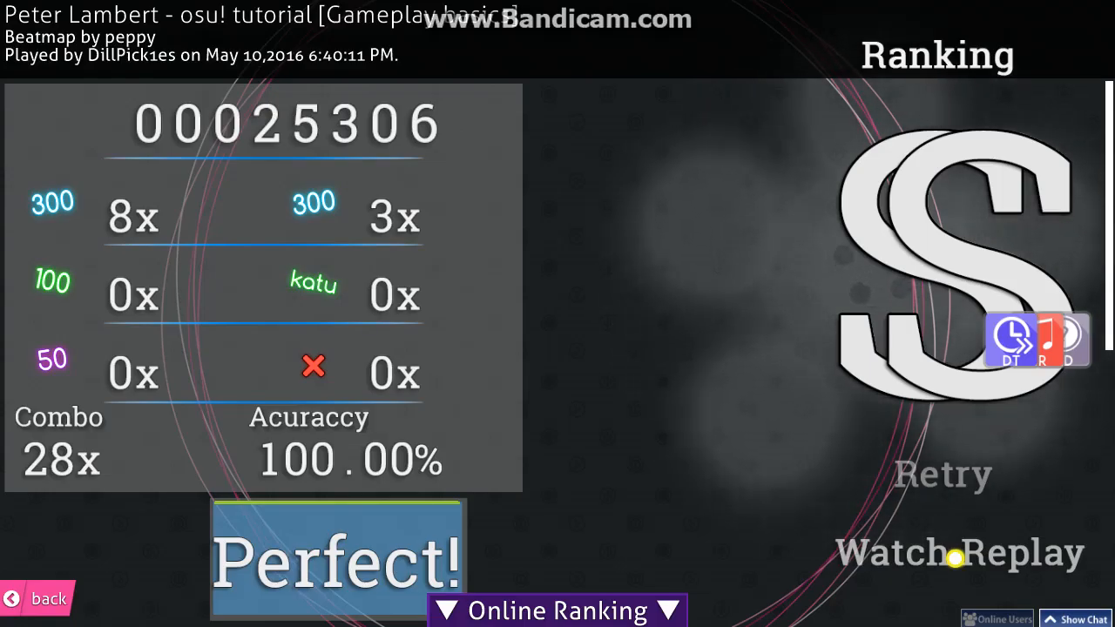
pyautogui.click(958, 553)
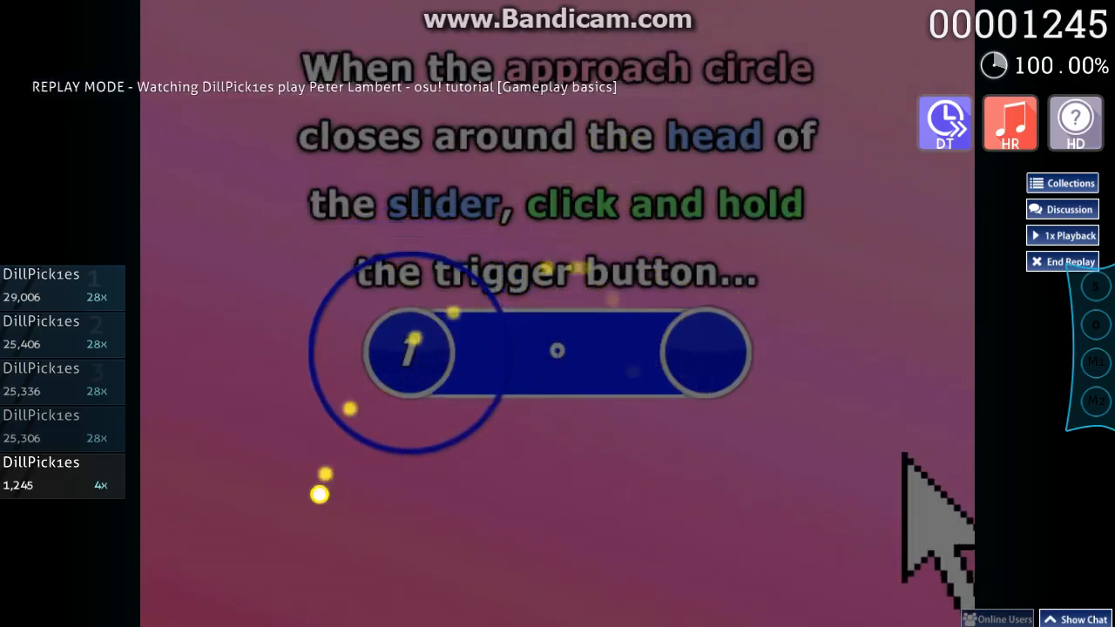
pyautogui.moveTo(436, 401)
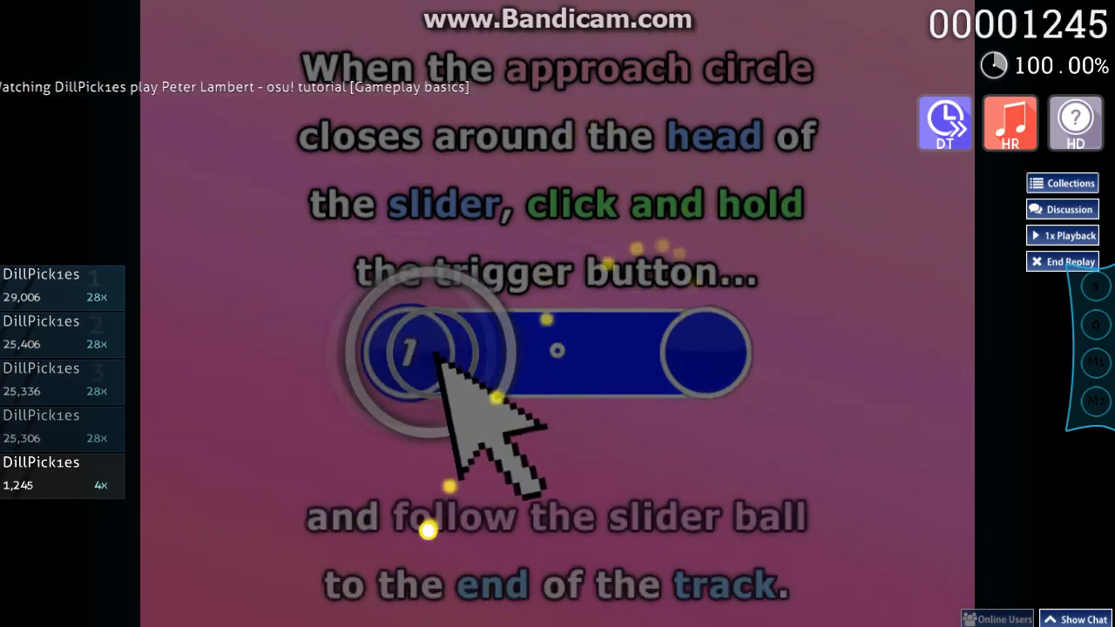